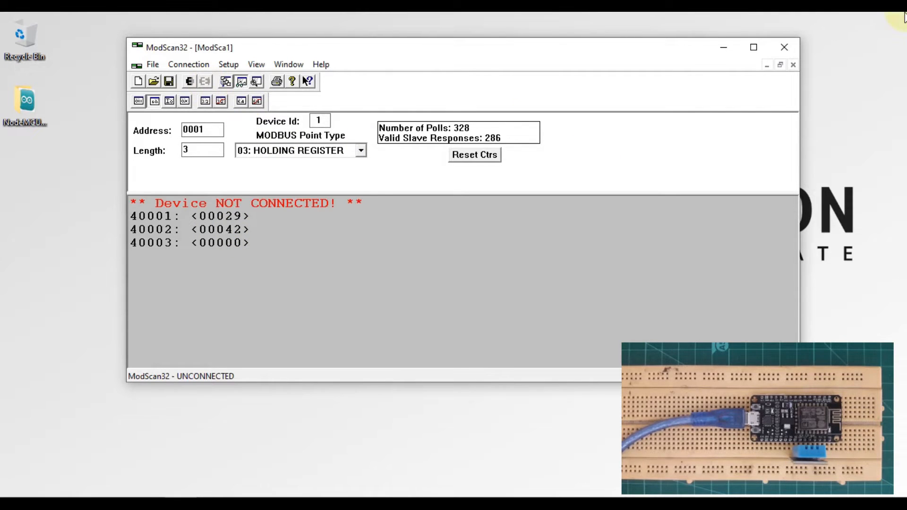
Bring the browser with the Ignition Gateway configuration overview to the front.
left_click(784, 48)
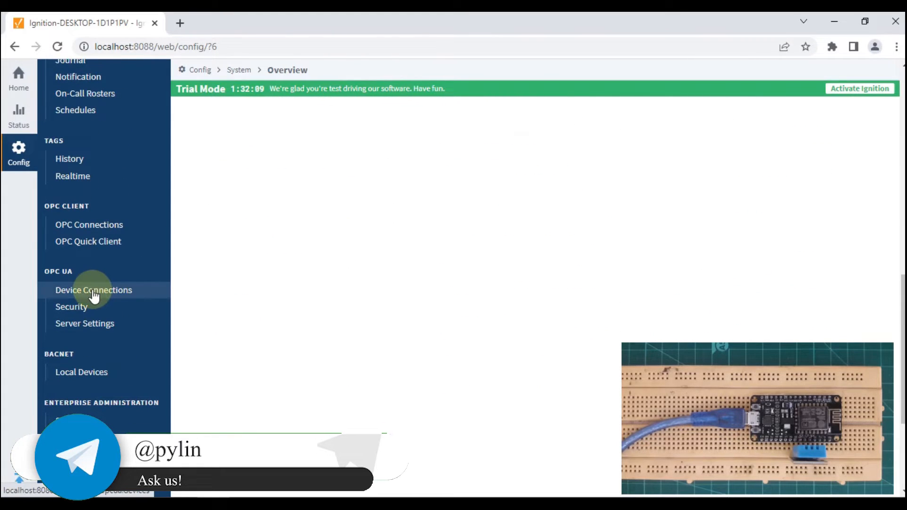
Open Device Connections in a new tab and browse the new-device driver list.
right_click(93, 290)
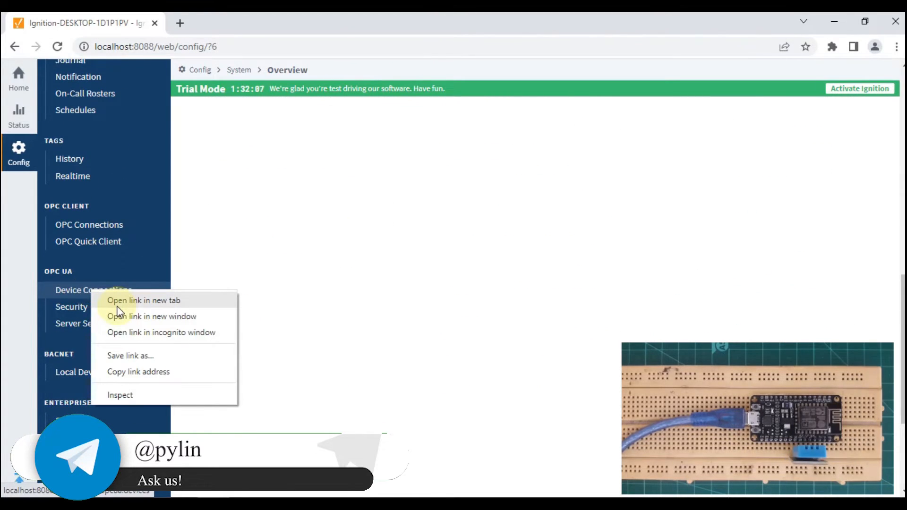
left_click(144, 301)
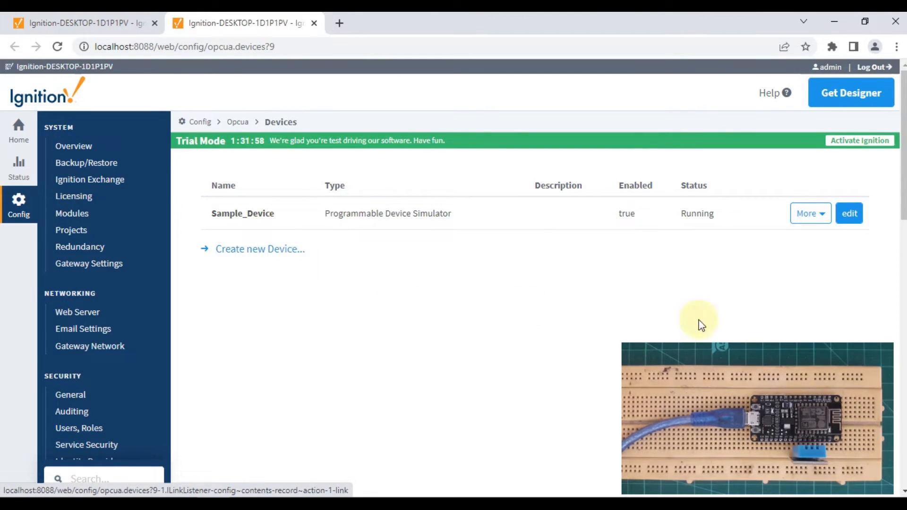
mouse_move(209, 286)
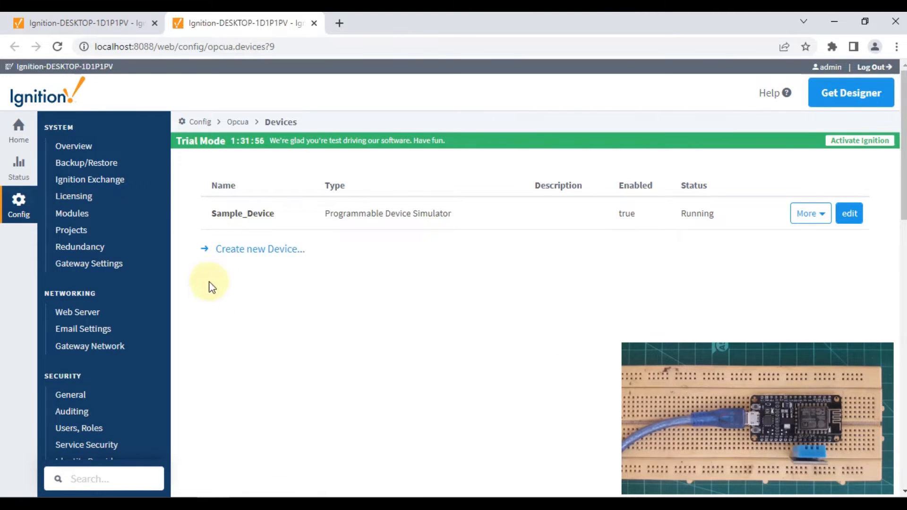
mouse_move(259, 249)
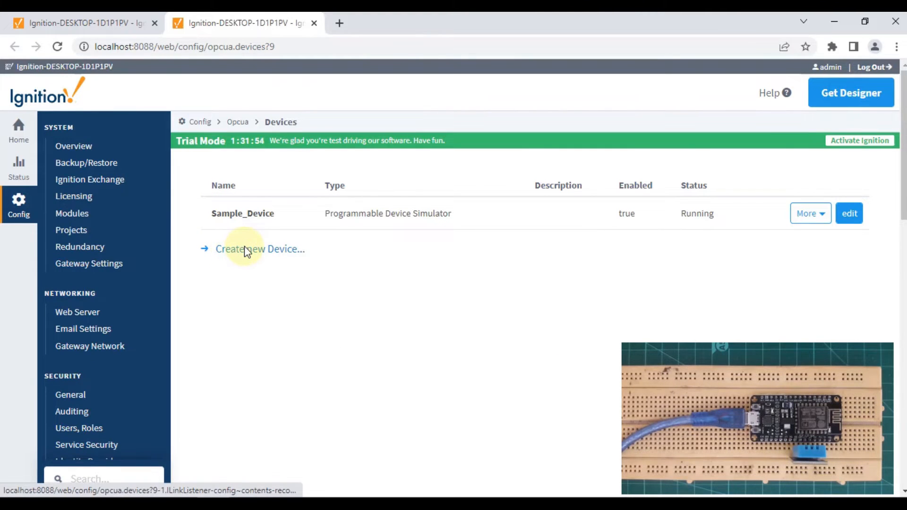
left_click(258, 249)
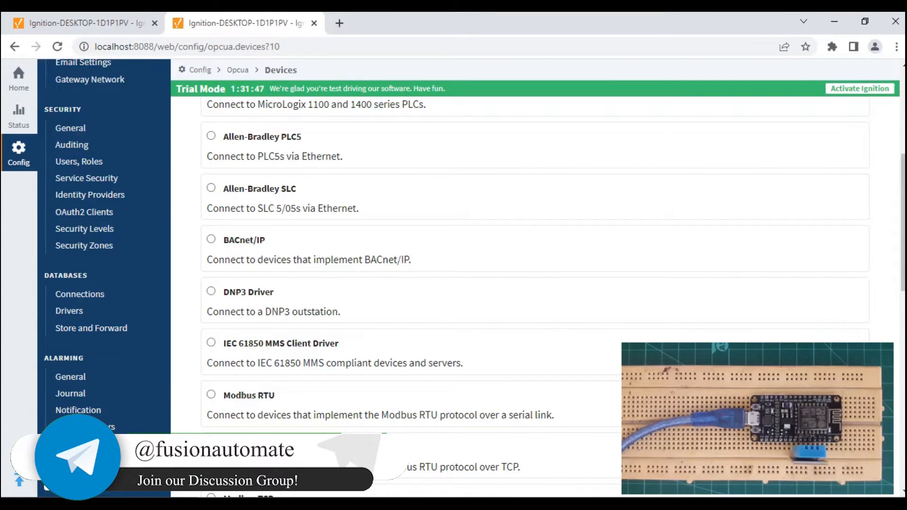
scroll("down", 3)
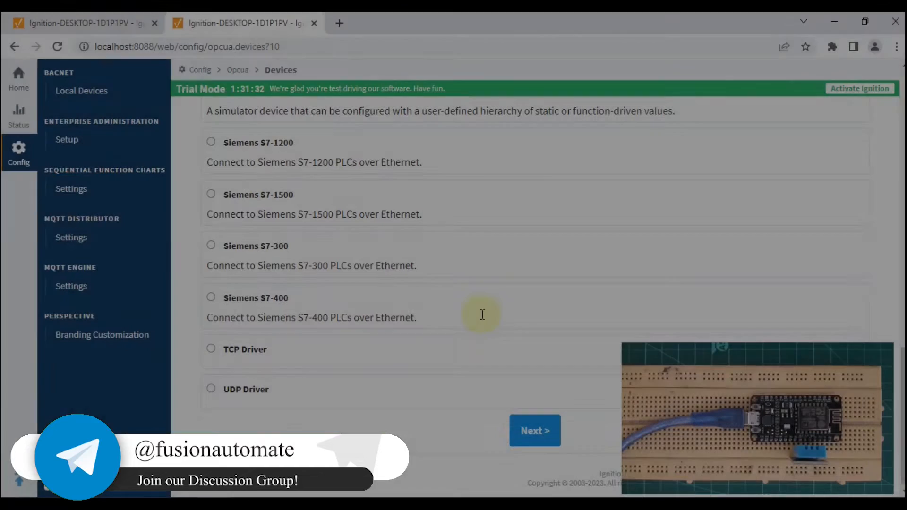
Configure the Modbus TCP device NodeMCU with hostname 192.168.23.46 and port 502, then submit it.
left_click(534, 431)
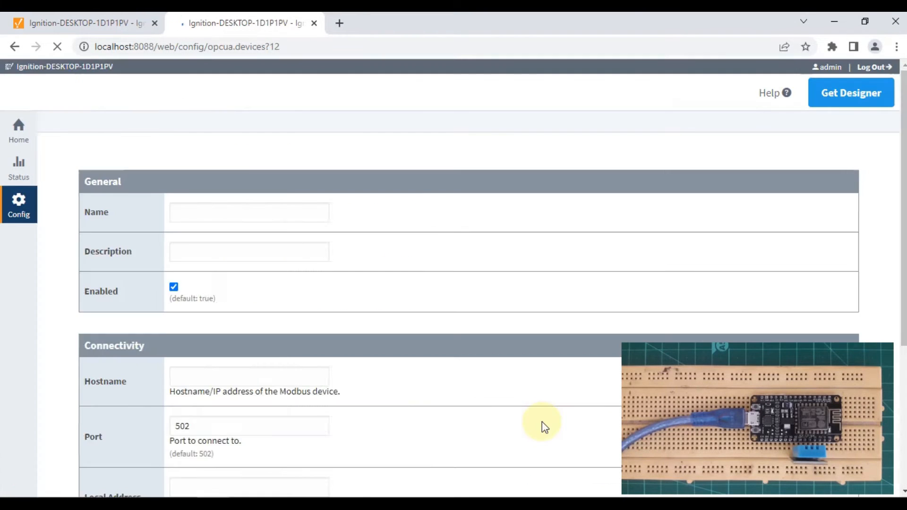
left_click(373, 227)
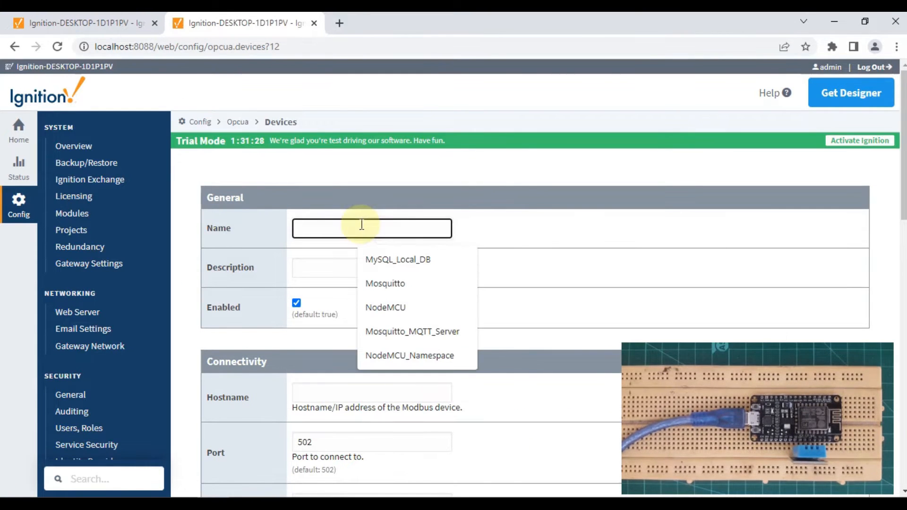
type("Node")
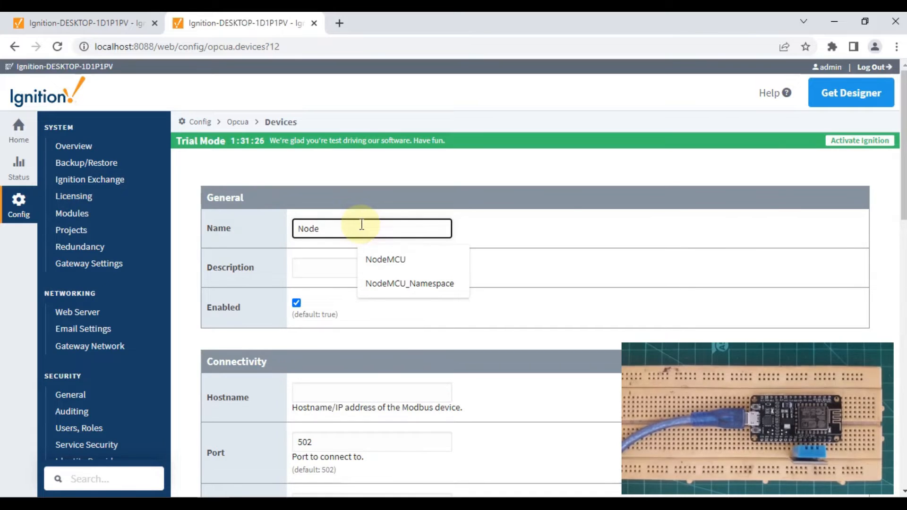
left_click(385, 259)
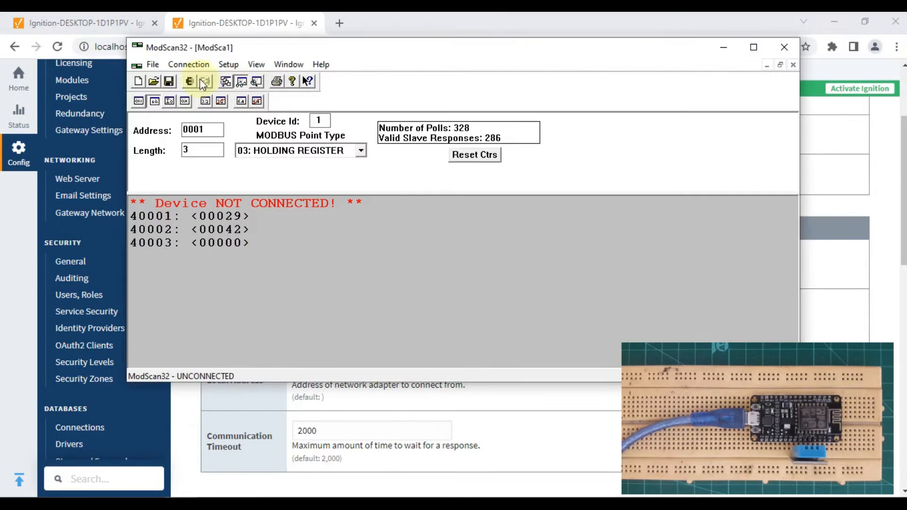
left_click(204, 81)
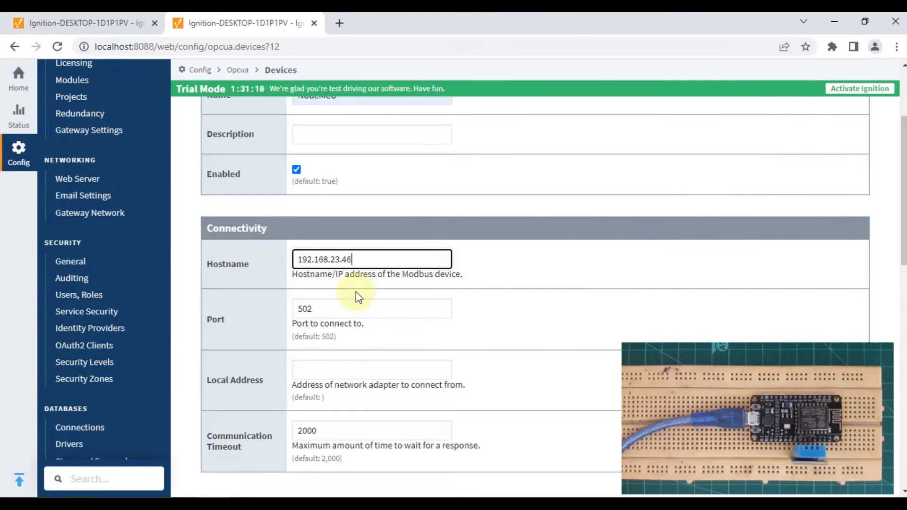
left_click(371, 308)
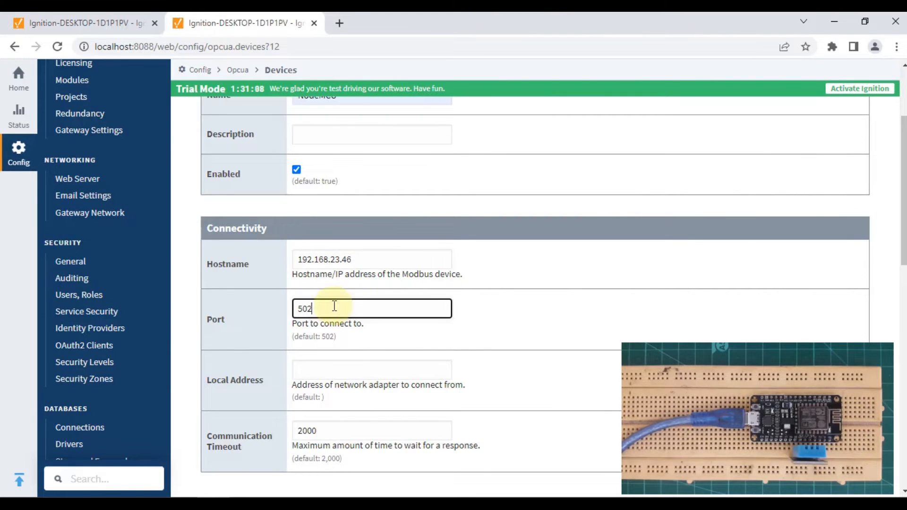
scroll("down", 3)
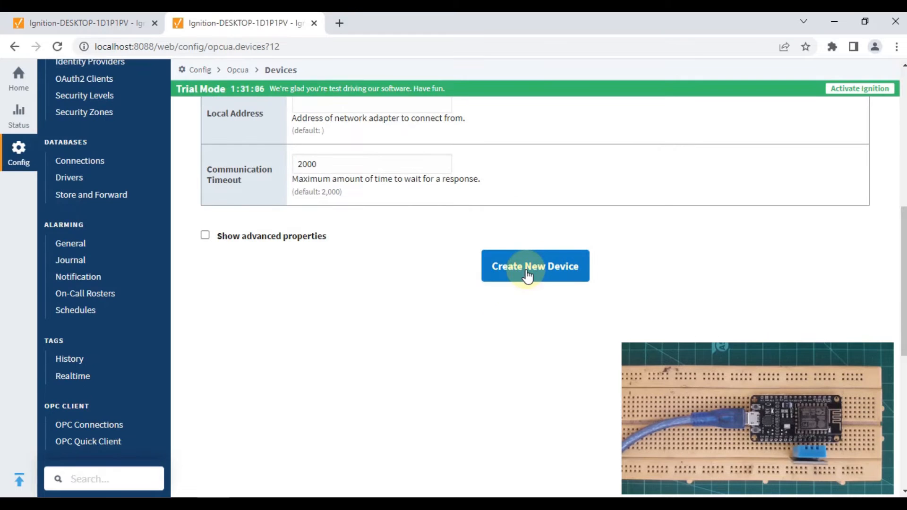
left_click(534, 266)
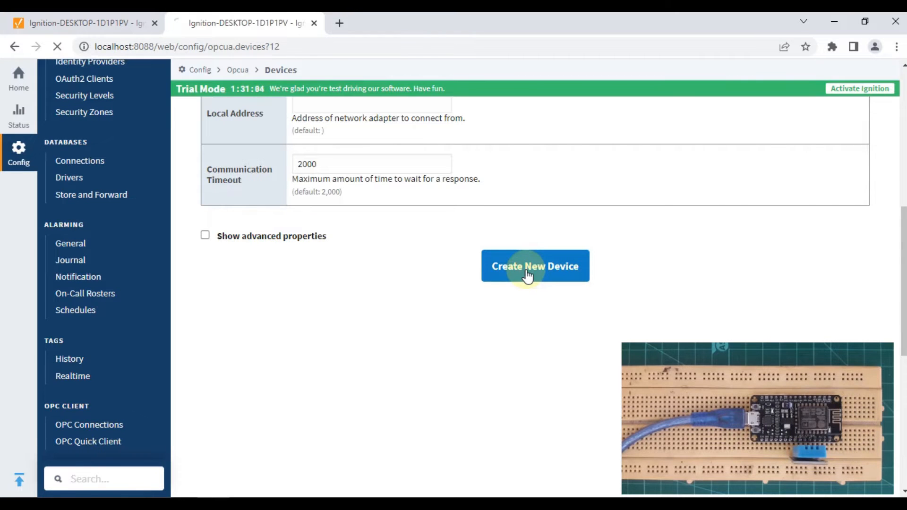
Verify NodeMCU is listed as Connected and open its More actions menu.
left_click(534, 266)
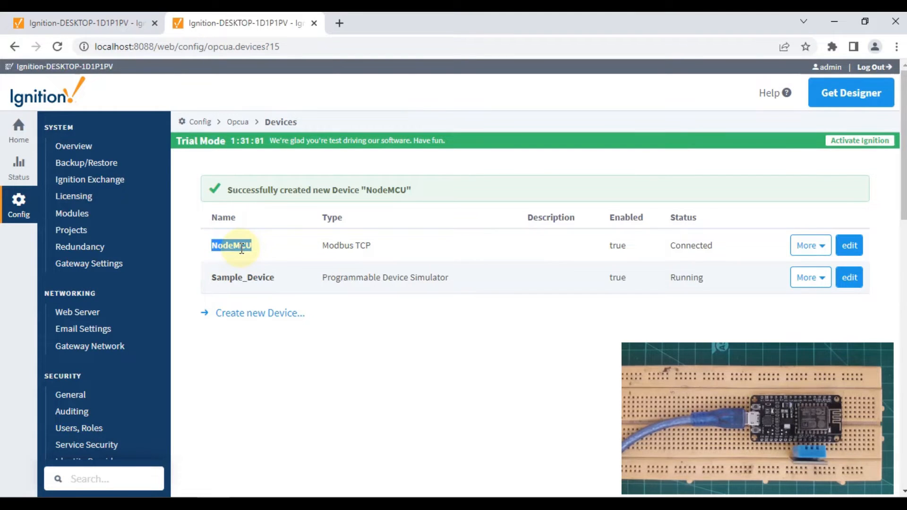
double_click(345, 245)
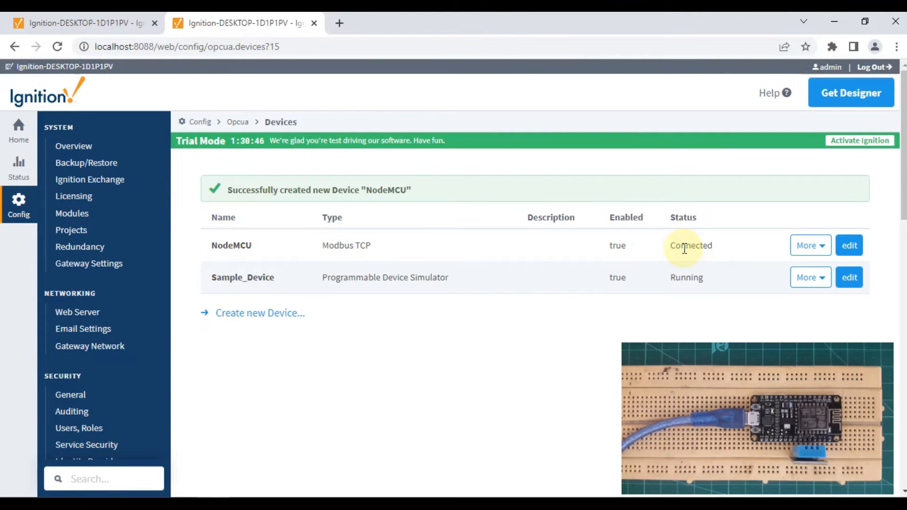
left_click(807, 245)
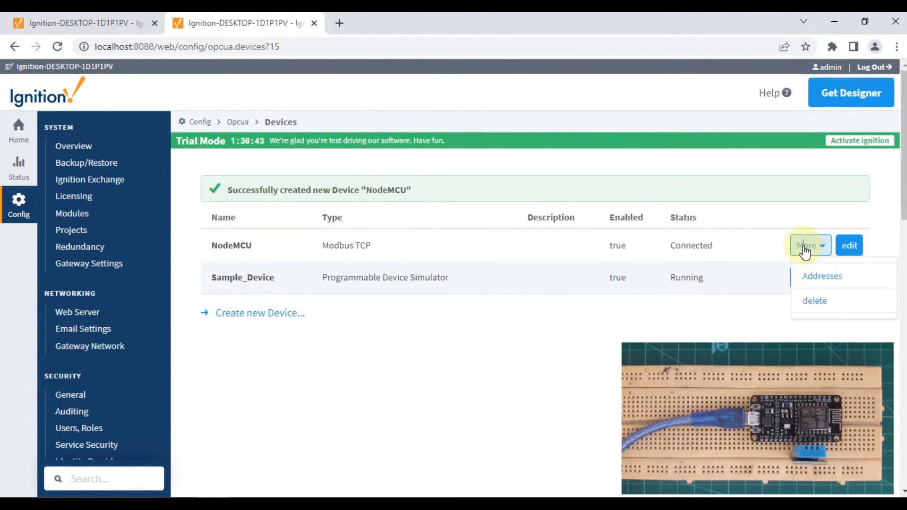
mouse_move(821, 276)
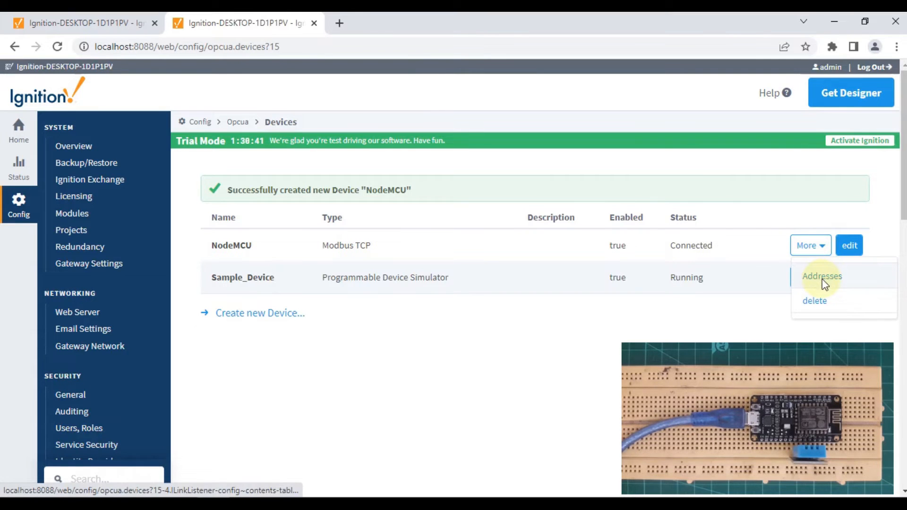
Add a DHT11 mapping row: end 2, unit ID 1, Holding Register, Modbus address 1.
left_click(821, 276)
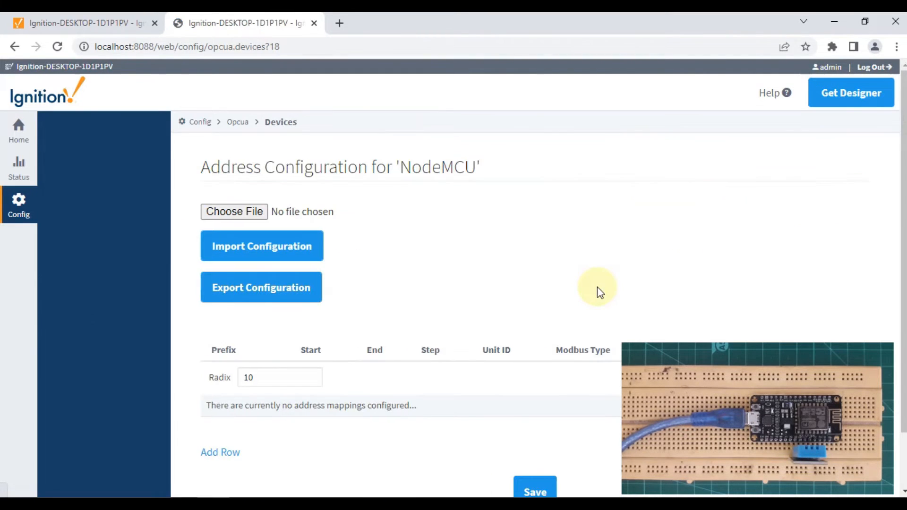
scroll("down", 3)
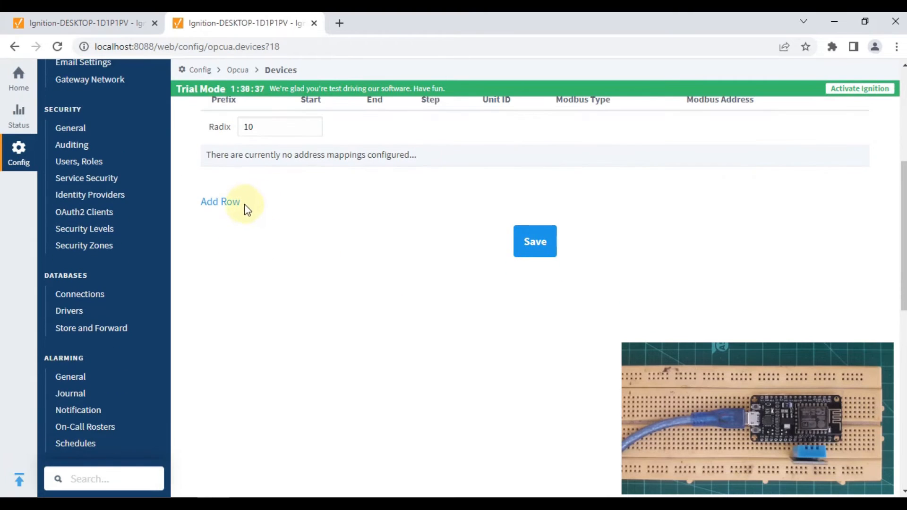
left_click(219, 201)
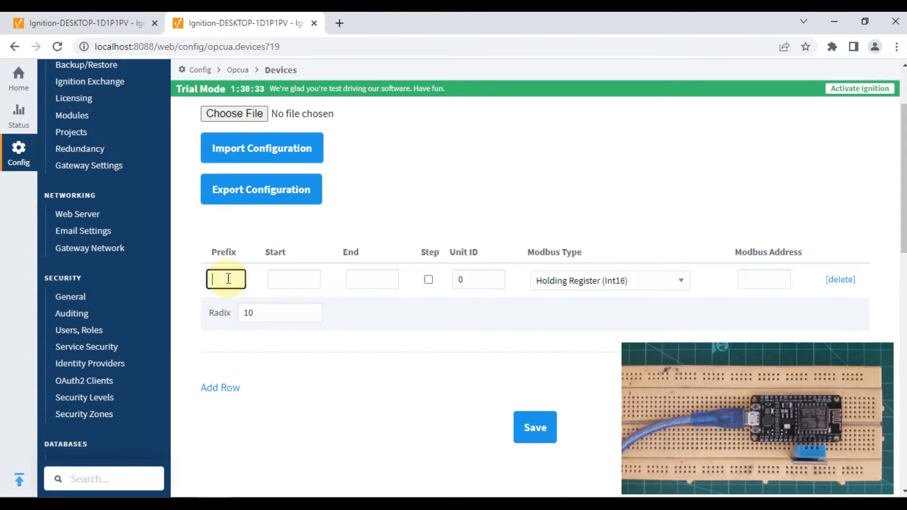
type("DHT11")
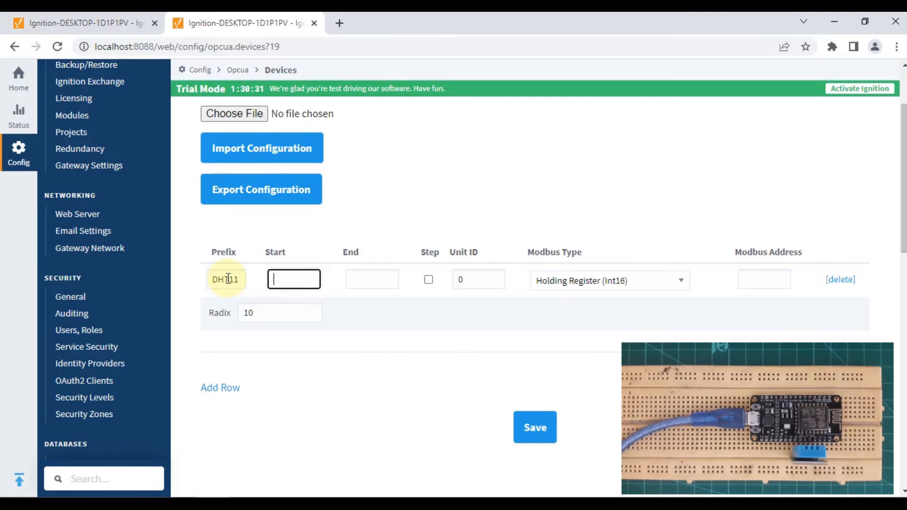
type("2")
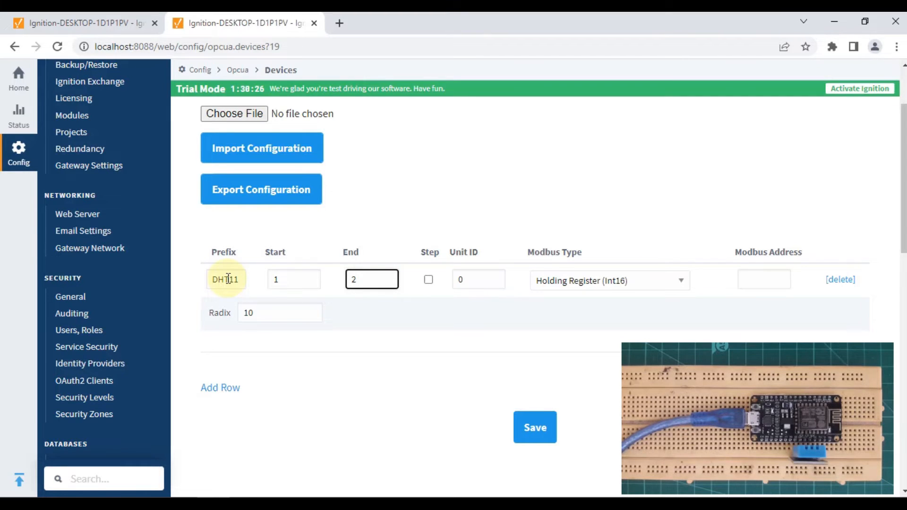
left_click(477, 280)
type("1")
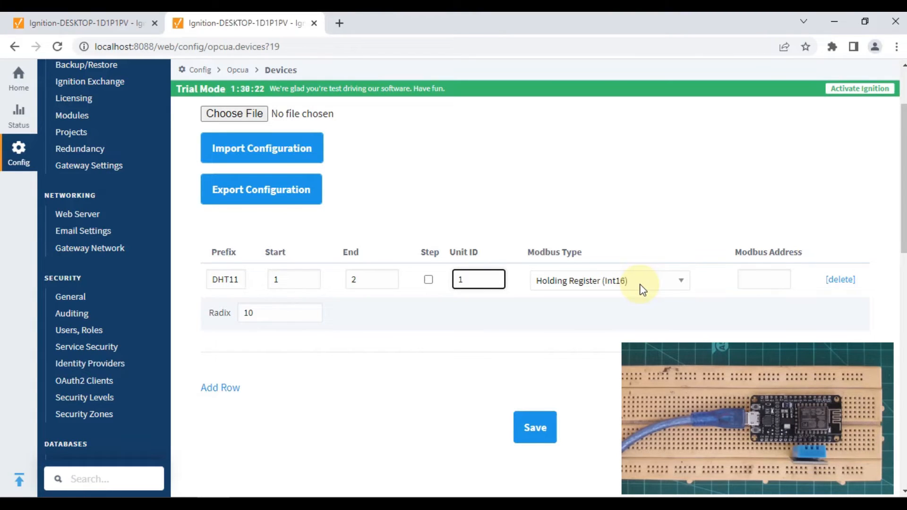
left_click(763, 279)
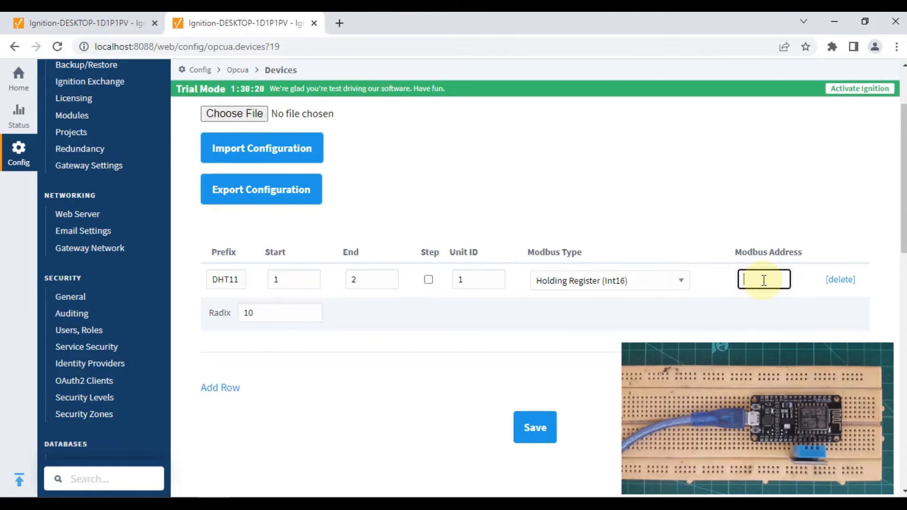
type("1")
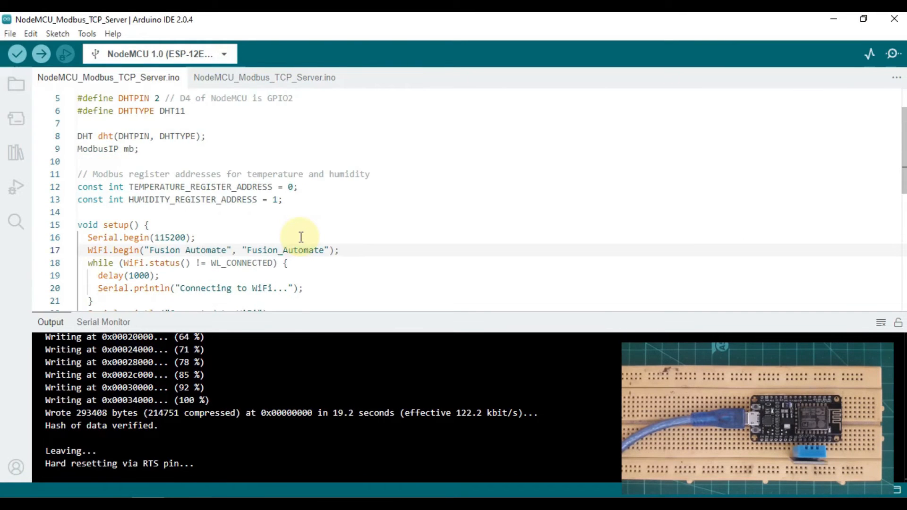
double_click(198, 186)
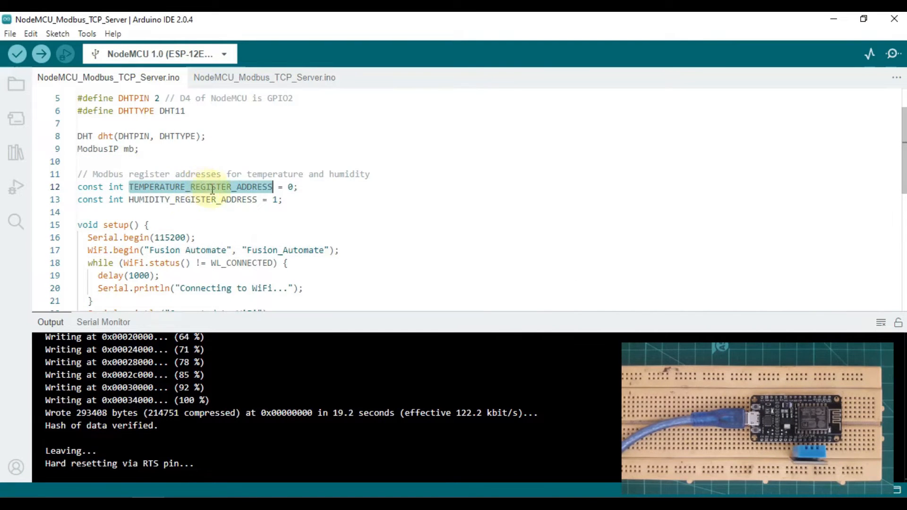
left_click(289, 187)
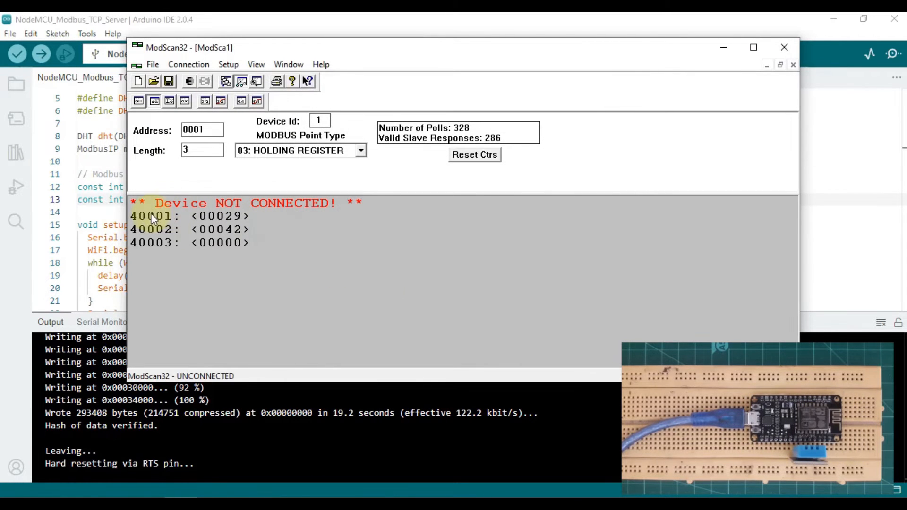
mouse_move(161, 225)
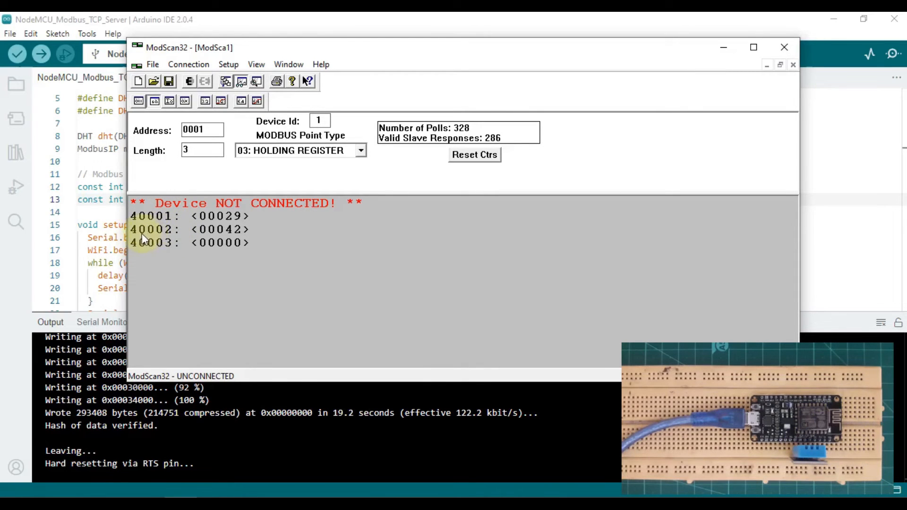
mouse_move(719, 52)
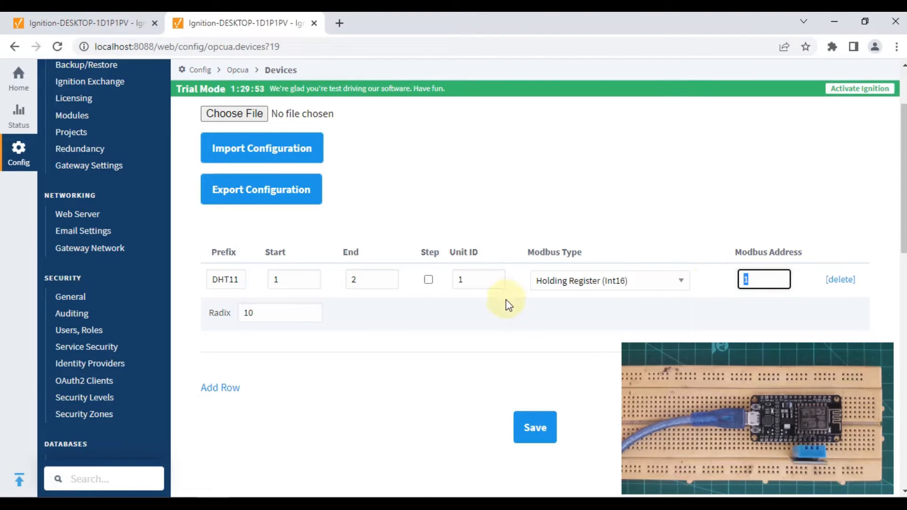
mouse_move(338, 288)
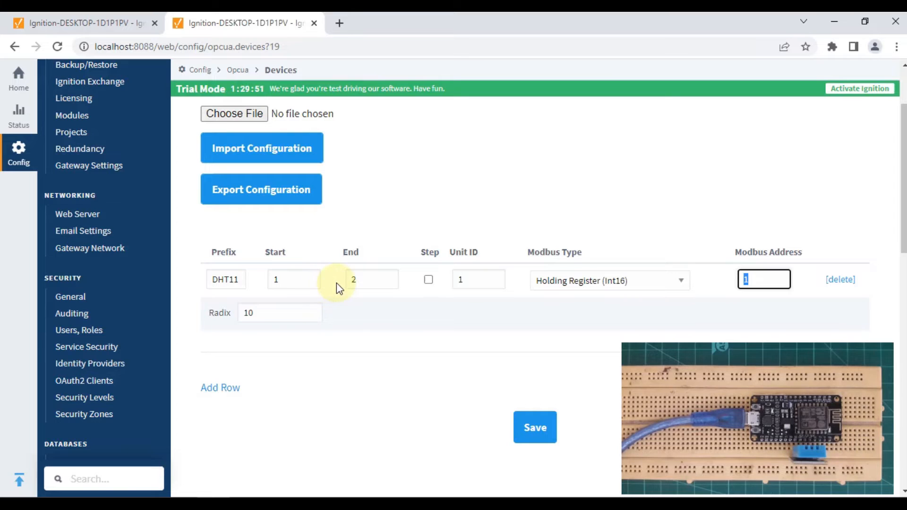
mouse_move(385, 307)
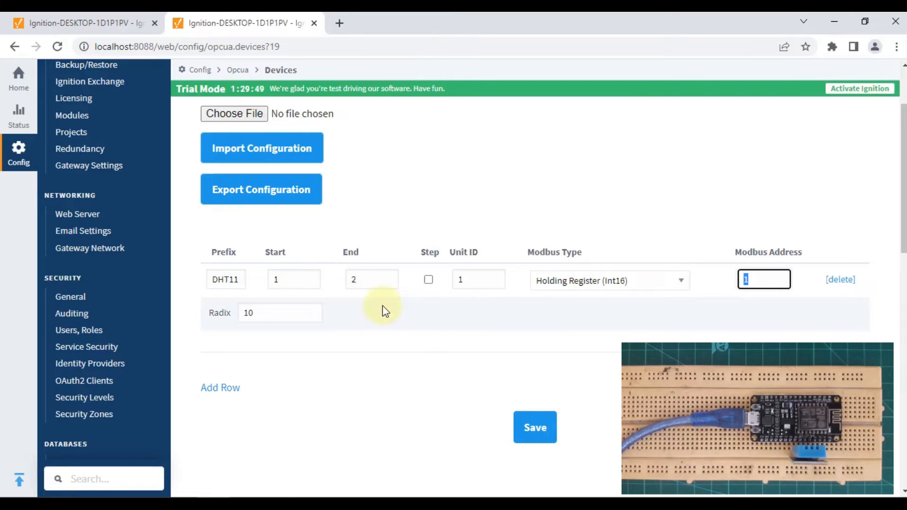
Save the NodeMCU DHT11 address mapping.
left_click(534, 427)
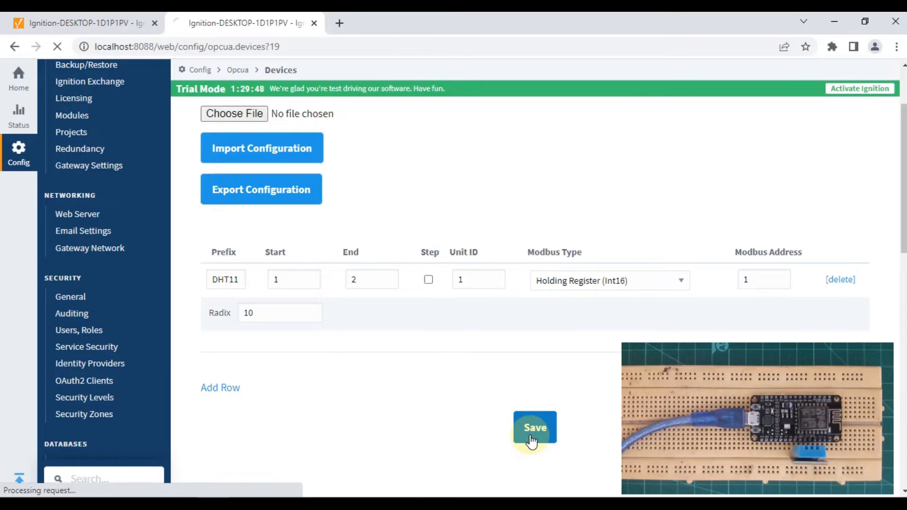
left_click(533, 428)
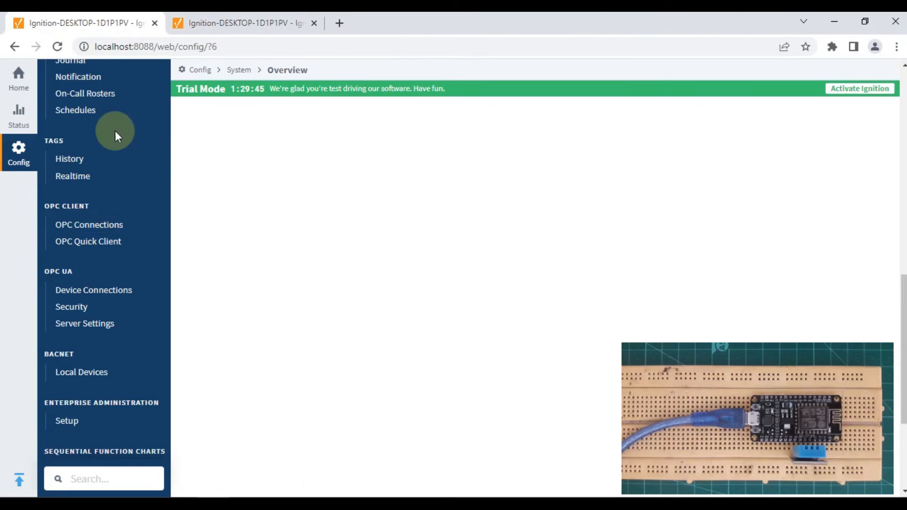
In OPC Quick Client, expand Devices > NodeMCU > UnitId 1 and read 1.DHT111 (29).
scroll("down", 3)
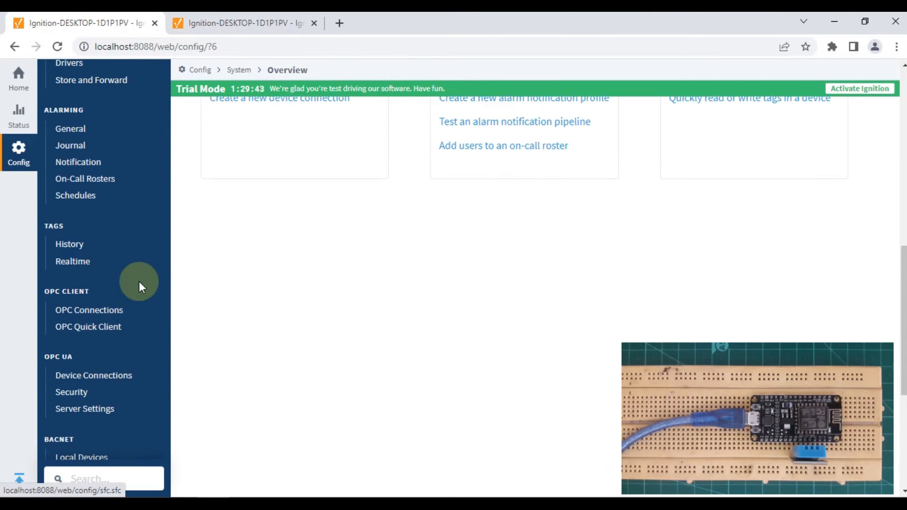
left_click(88, 327)
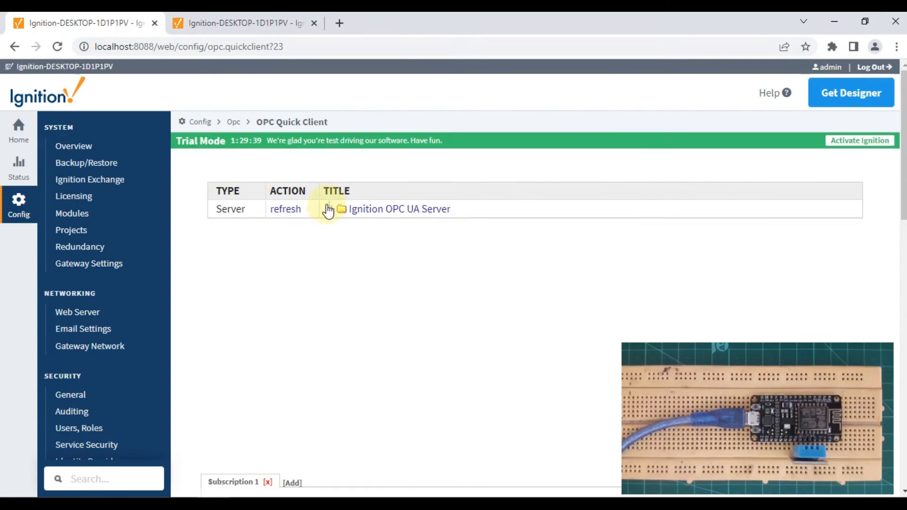
left_click(329, 208)
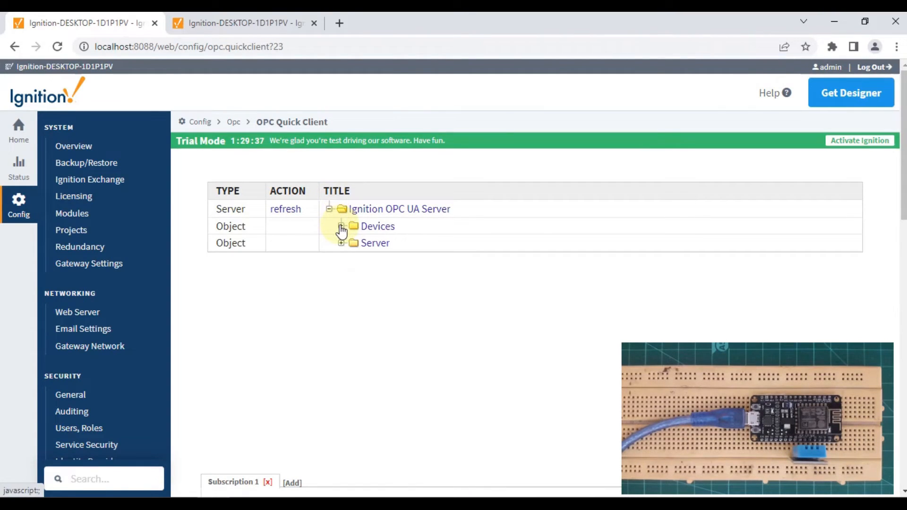
left_click(341, 227)
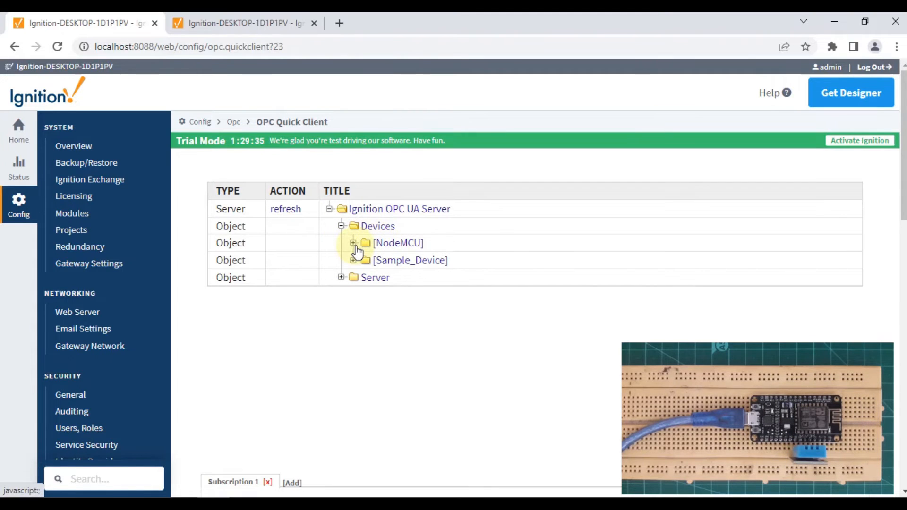
left_click(353, 242)
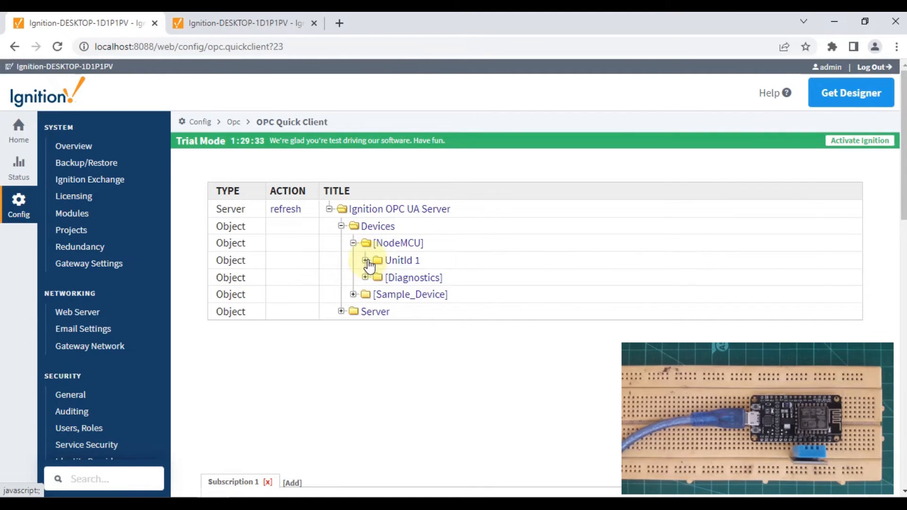
left_click(366, 261)
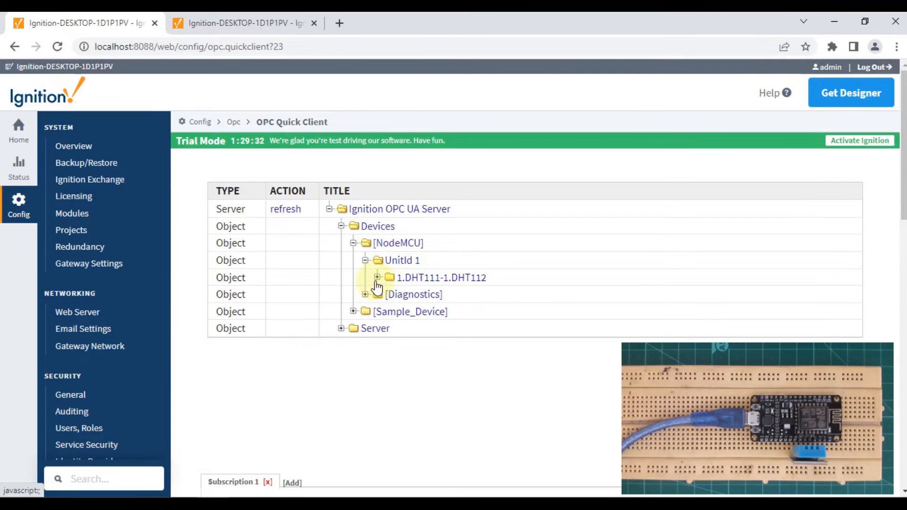
left_click(377, 278)
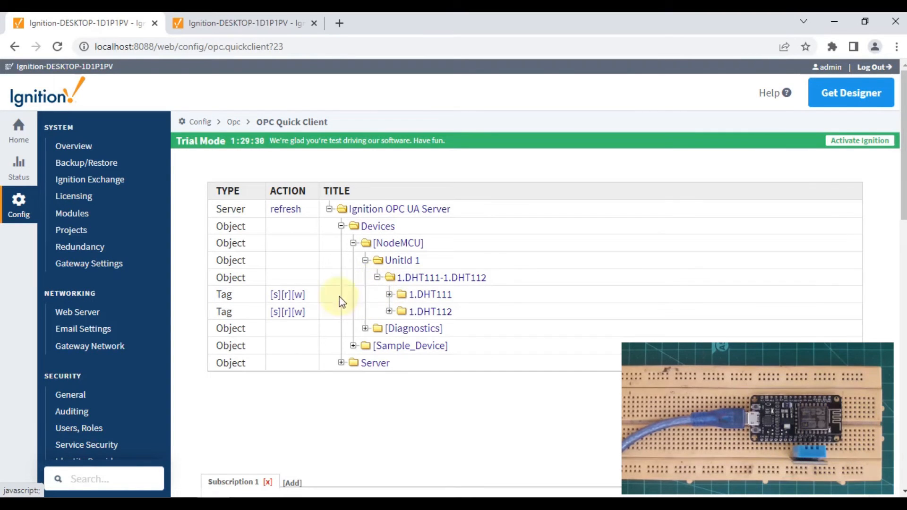
left_click(286, 294)
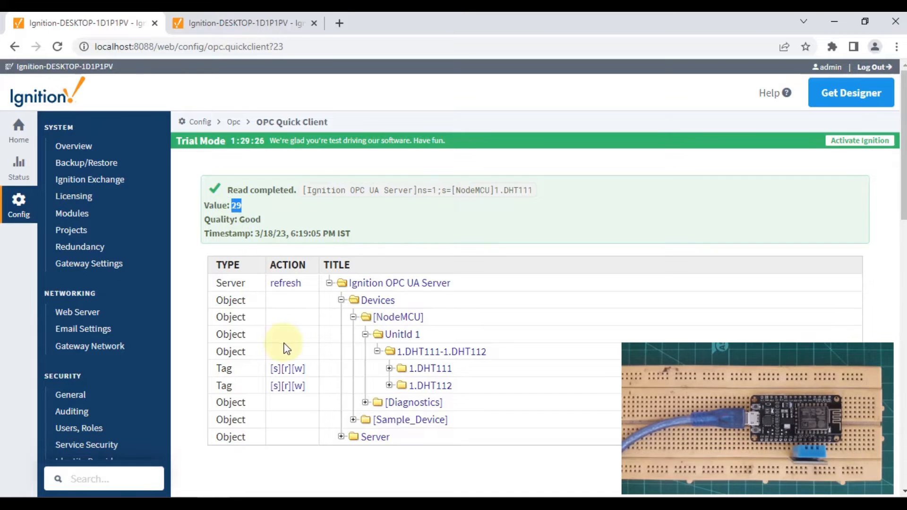
mouse_move(286, 386)
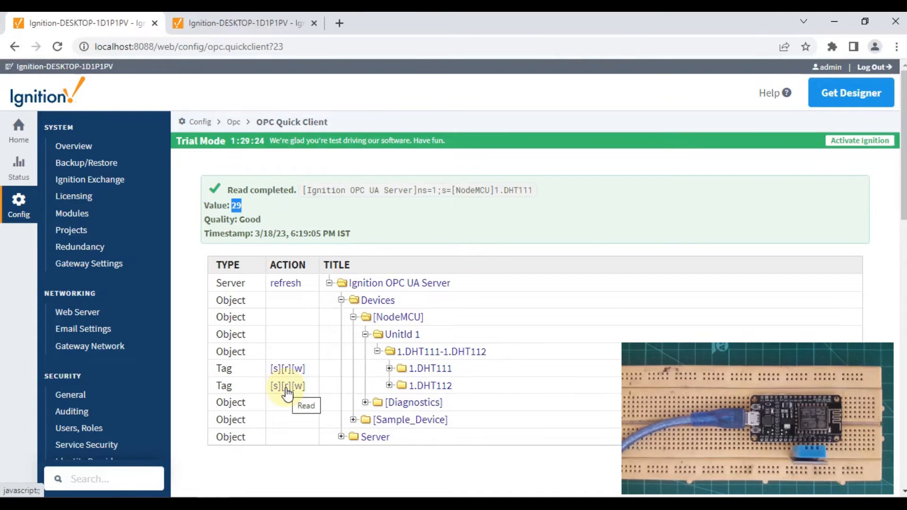
Read tag 1.DHT112, which returns 41 with Good quality.
left_click(288, 386)
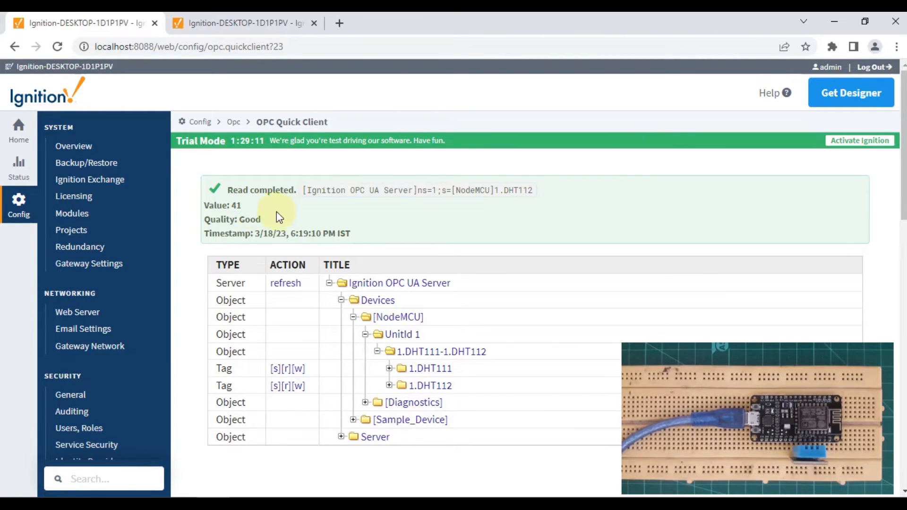
mouse_move(252, 216)
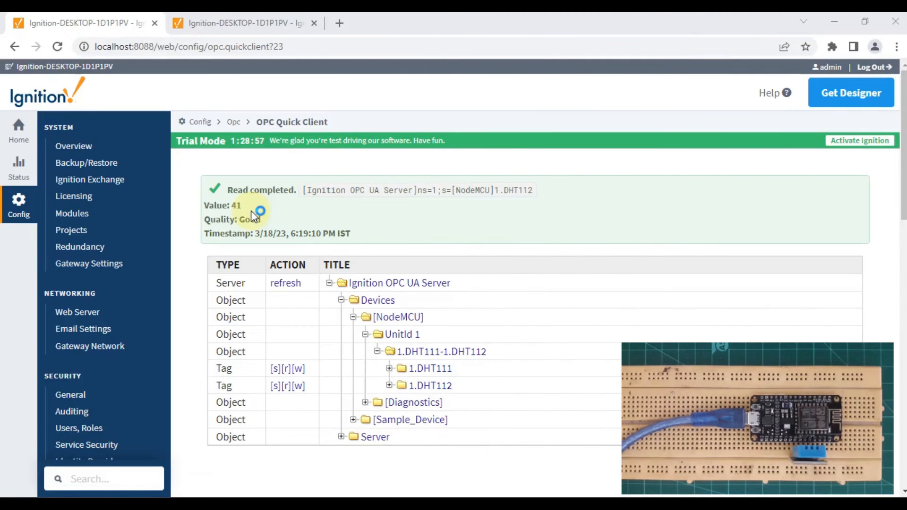
Launch the localhost gateway's designer and reach its login with username admin.
left_click(850, 92)
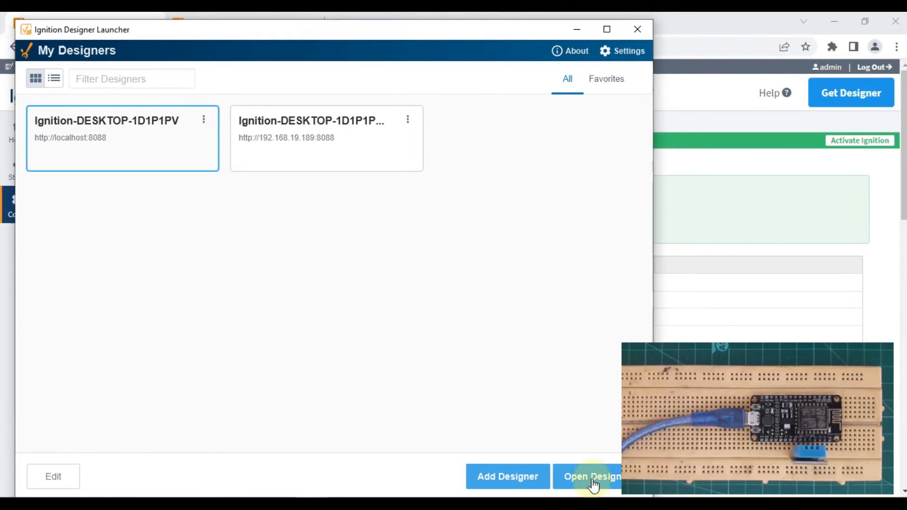
left_click(591, 476)
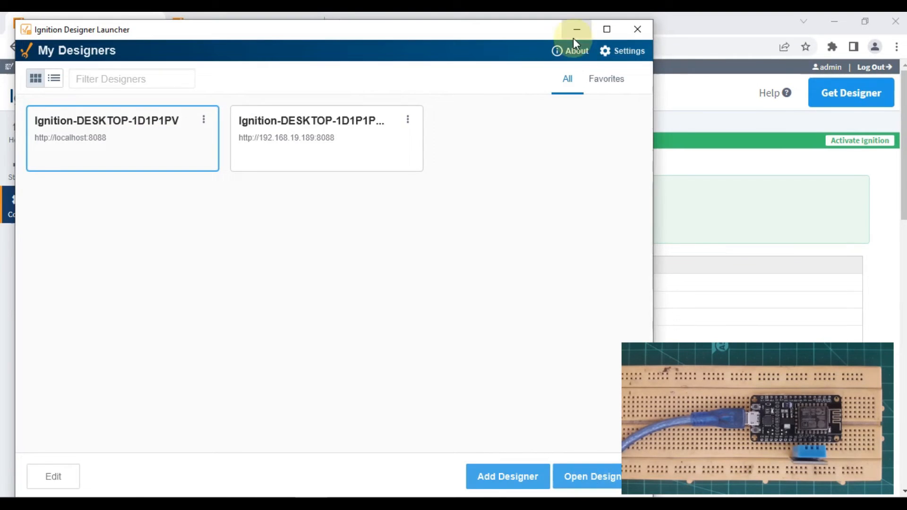
left_click(575, 29)
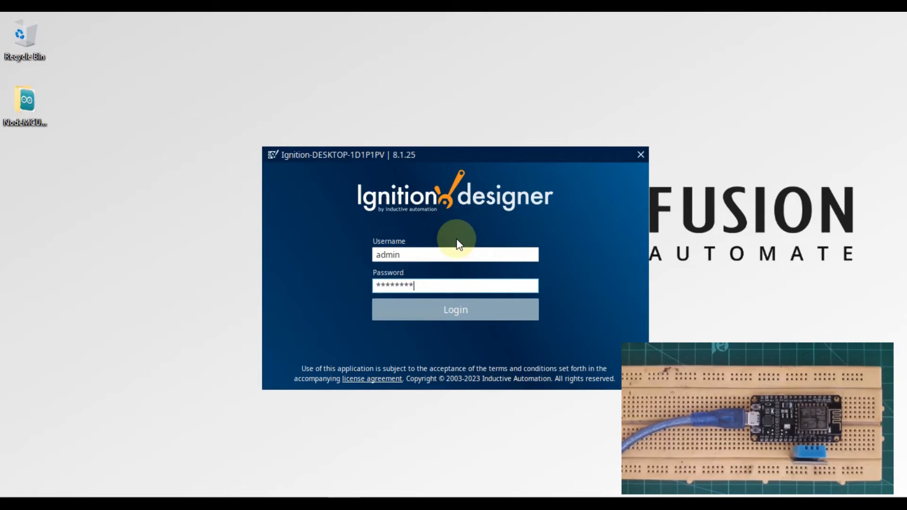
Log in and open the Test project.
left_click(454, 309)
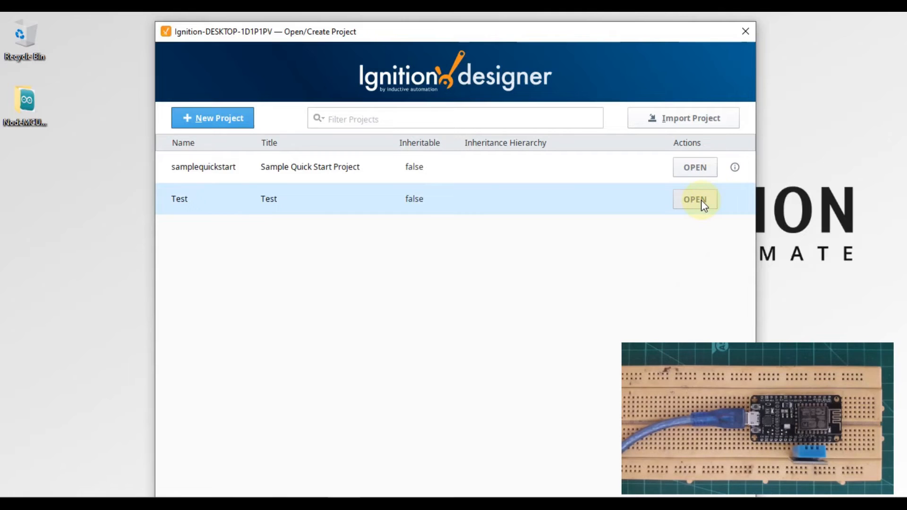
left_click(694, 199)
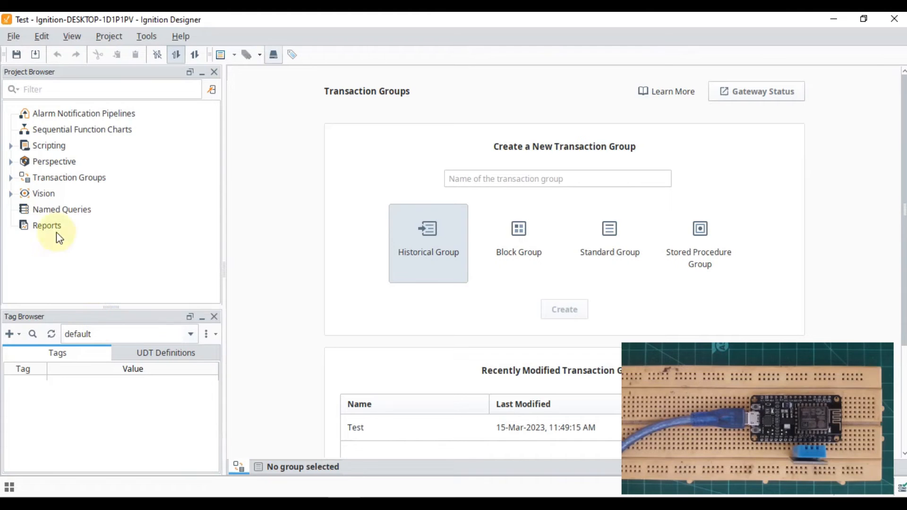
Create a main Vision window named 'Test' from the Vision > Windows page.
left_click(43, 193)
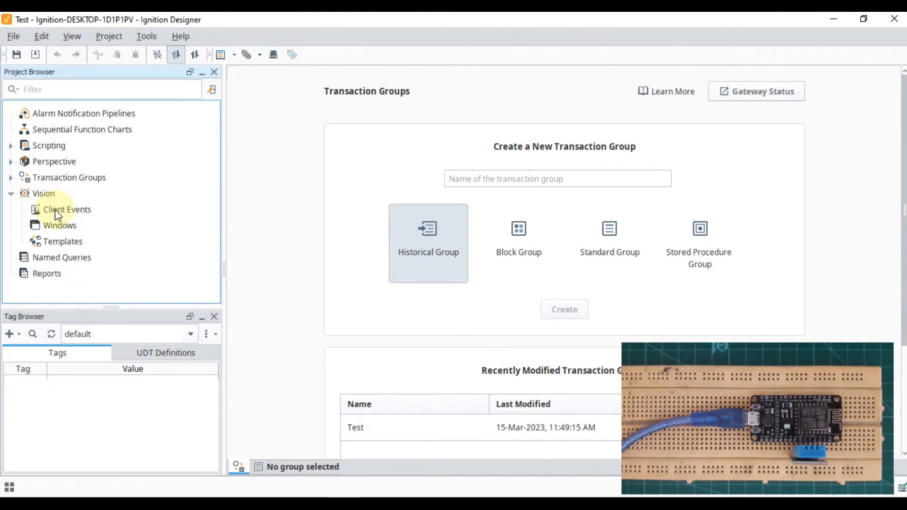
mouse_move(59, 225)
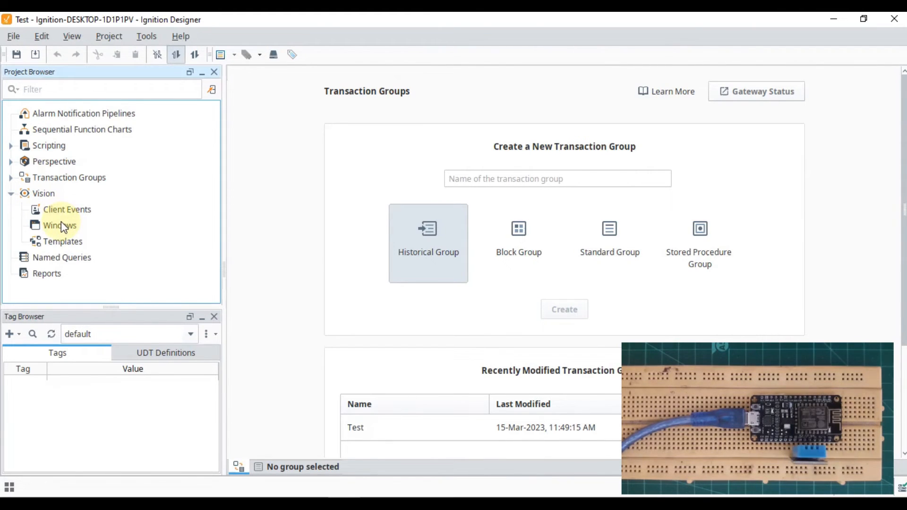
left_click(59, 225)
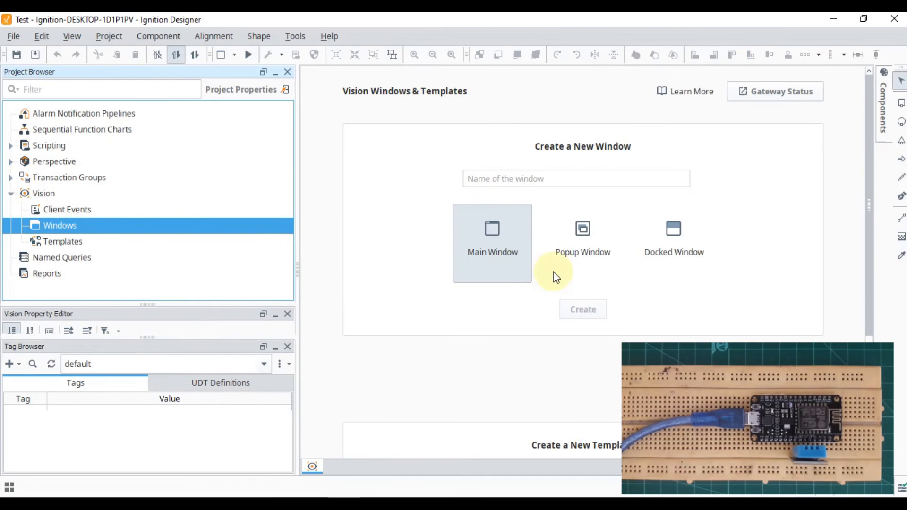
type("Test")
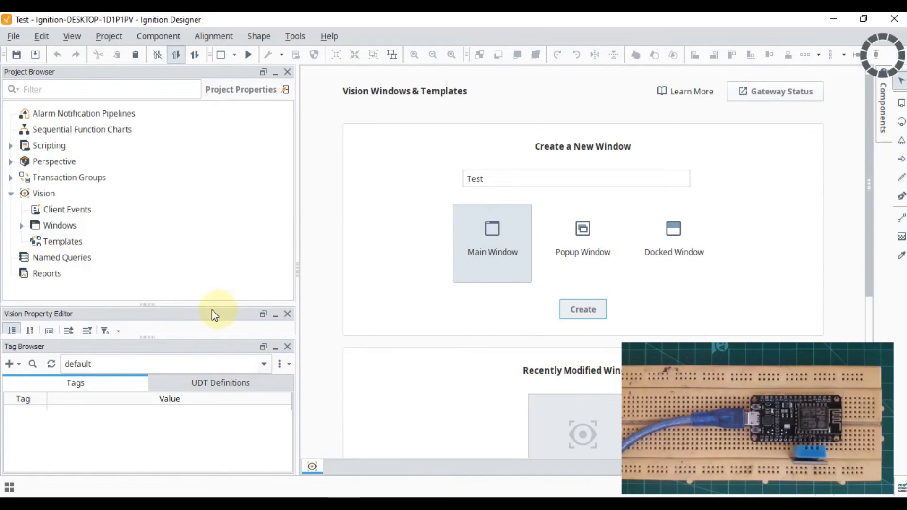
left_click(582, 309)
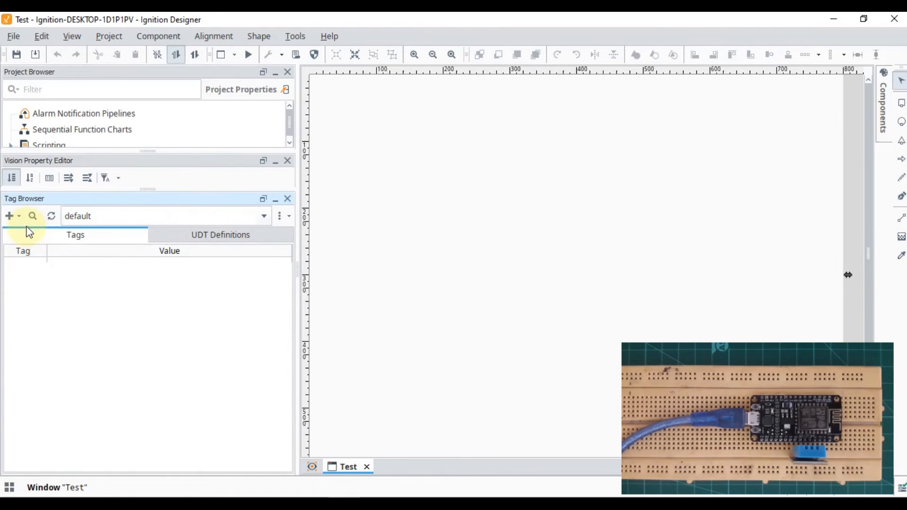
Import the NodeMCU UnitId 1 DHT11 tags 1_DHT111 and 1_DHT112 via Browse Devices.
left_click(10, 216)
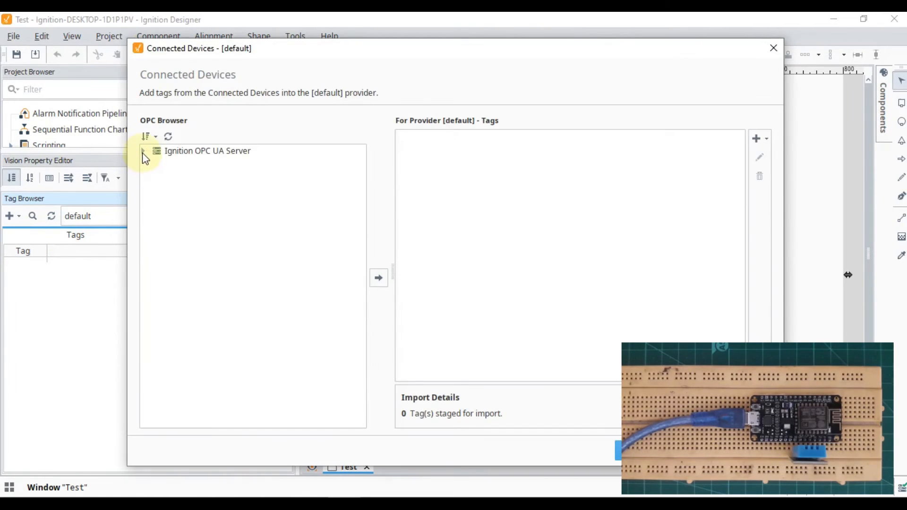
left_click(144, 151)
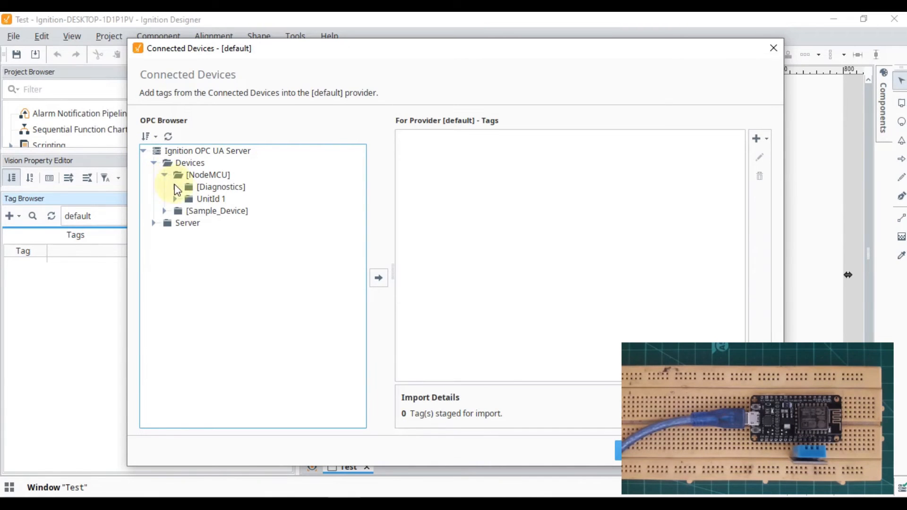
left_click(175, 199)
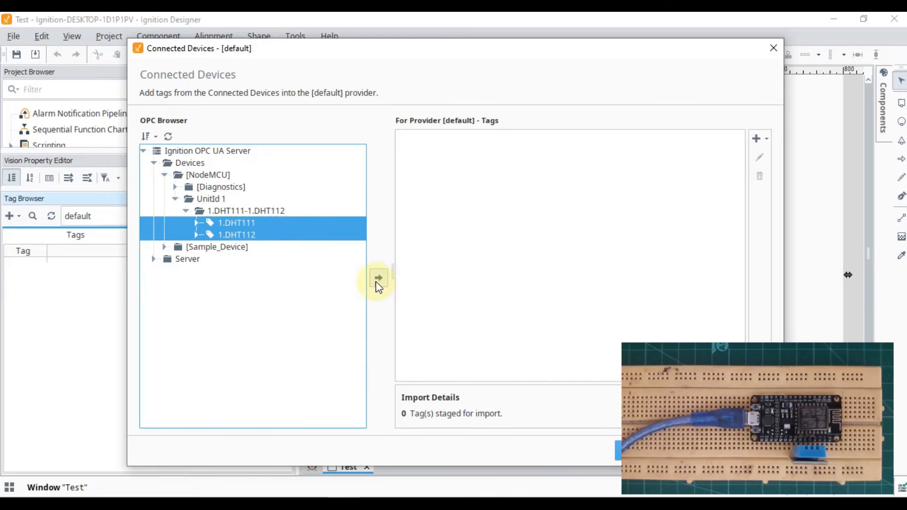
left_click(378, 279)
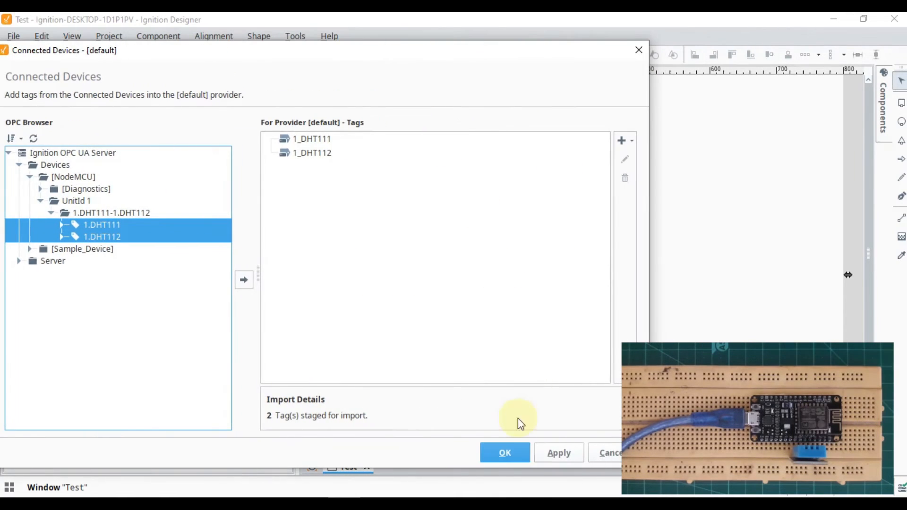
mouse_move(97, 305)
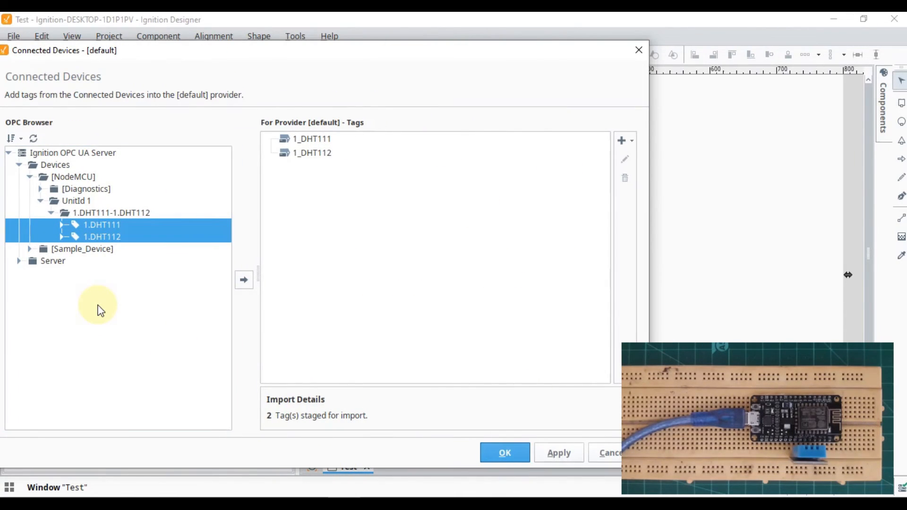
left_click(504, 452)
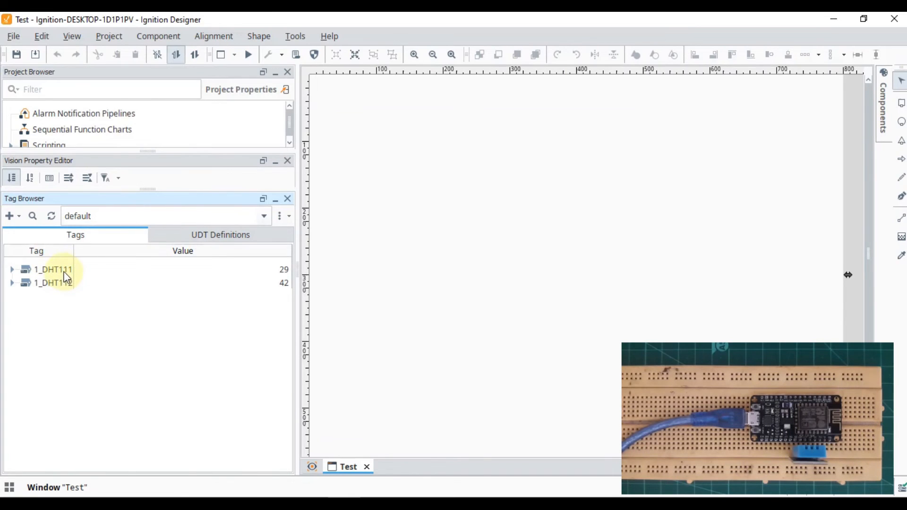
Rename the imported tags to DHT11_Temp and DHT11_Humidity.
left_click(52, 269)
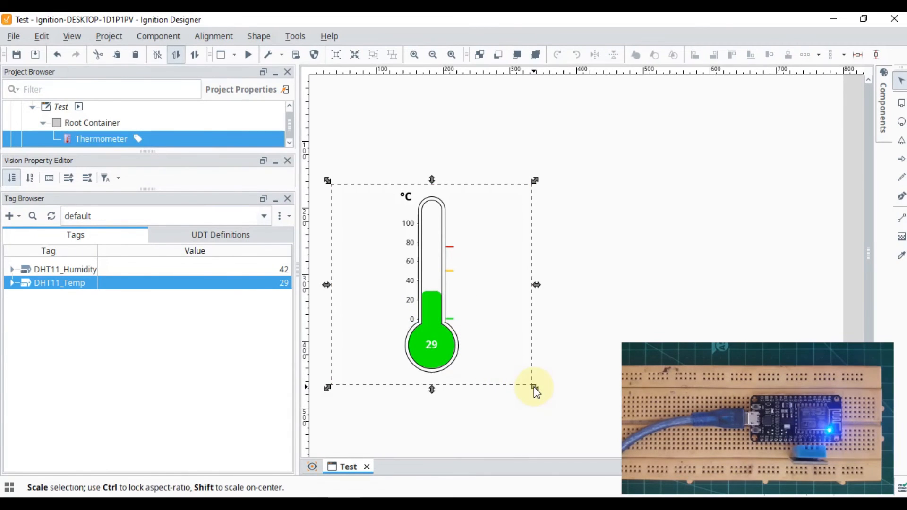
Narrow the thermometer and add an LED Display for DHT11_Humidity.
left_click_drag(534, 386, 451, 386)
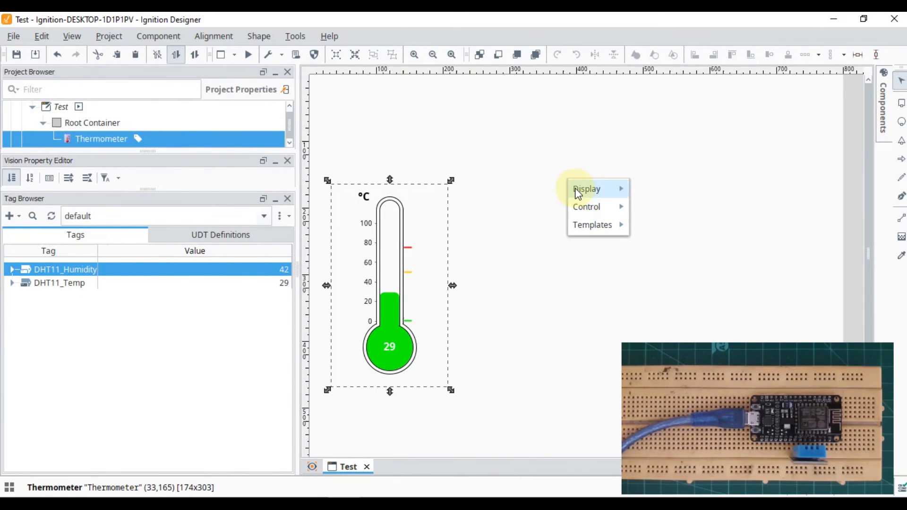
mouse_move(587, 188)
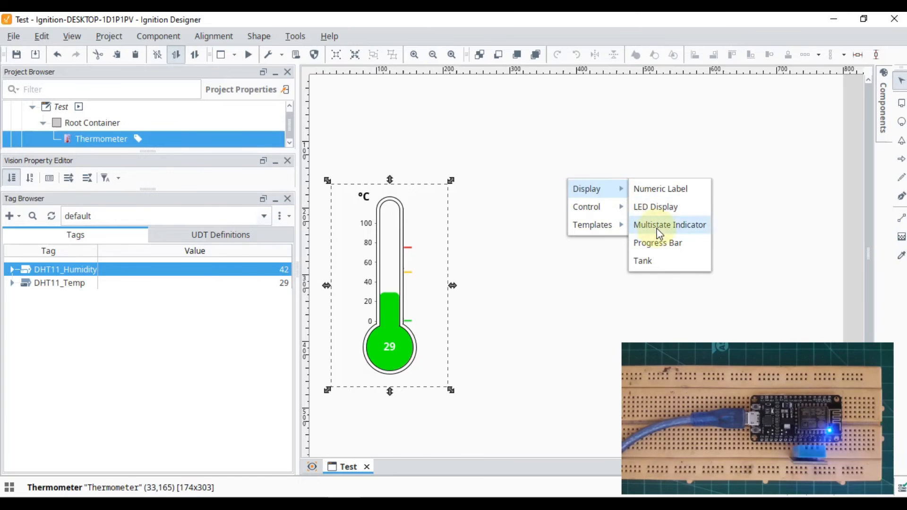
left_click(655, 206)
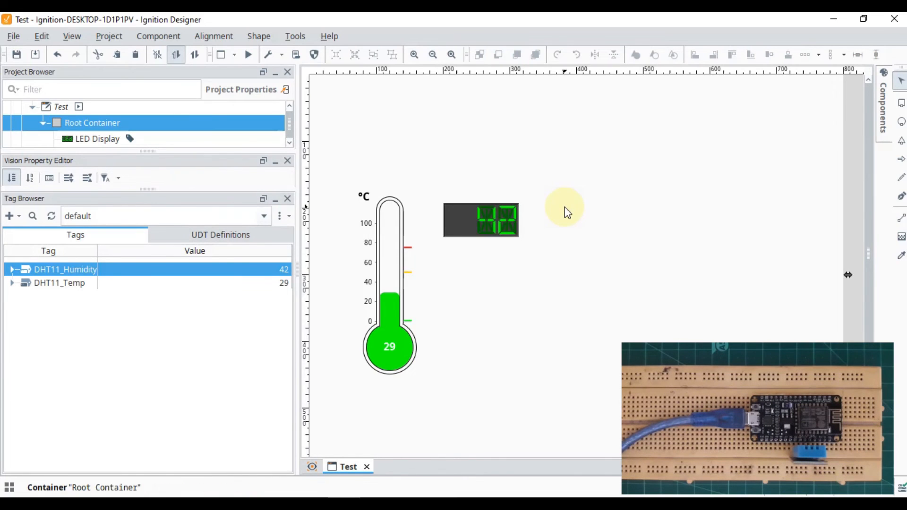
mouse_move(341, 126)
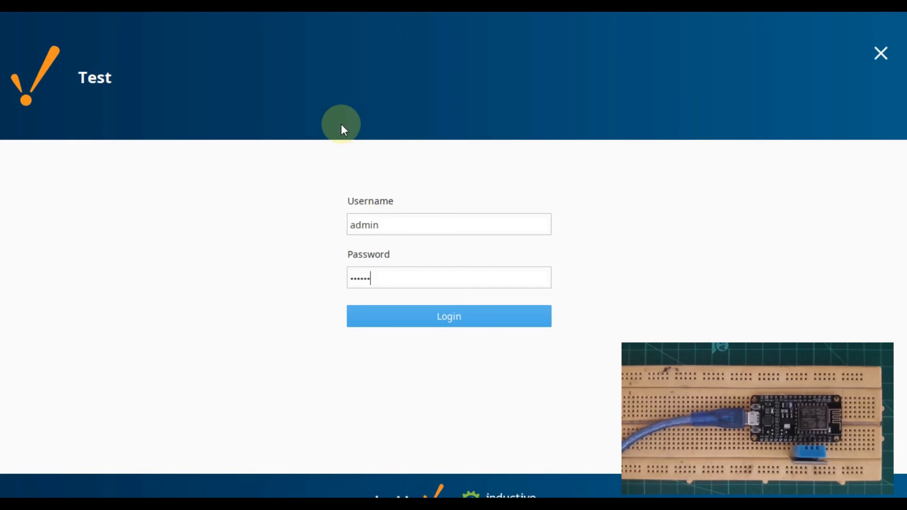
Log in to the Vision Client with the admin credentials.
left_click(448, 317)
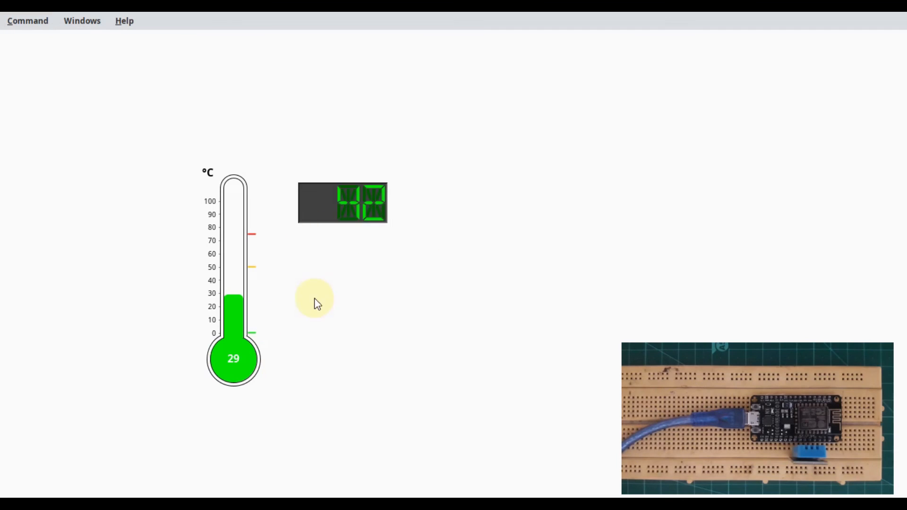
mouse_move(342, 289)
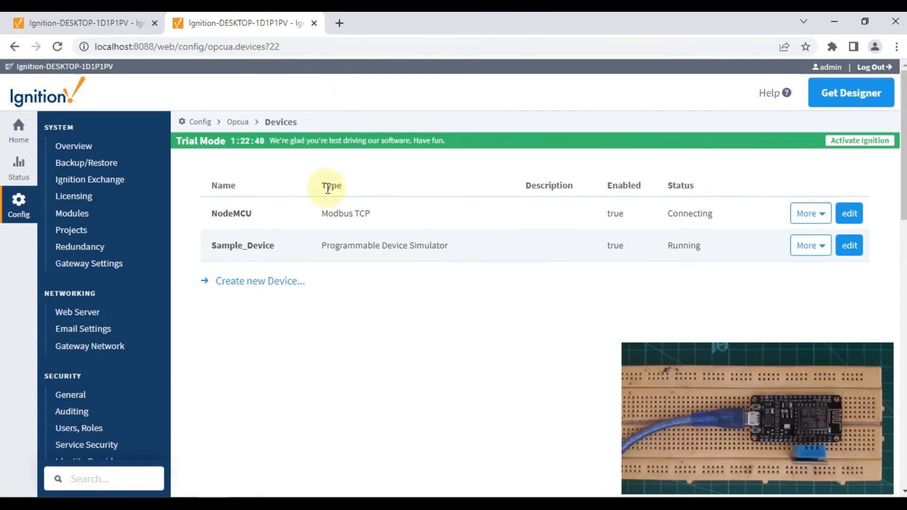
mouse_move(683, 219)
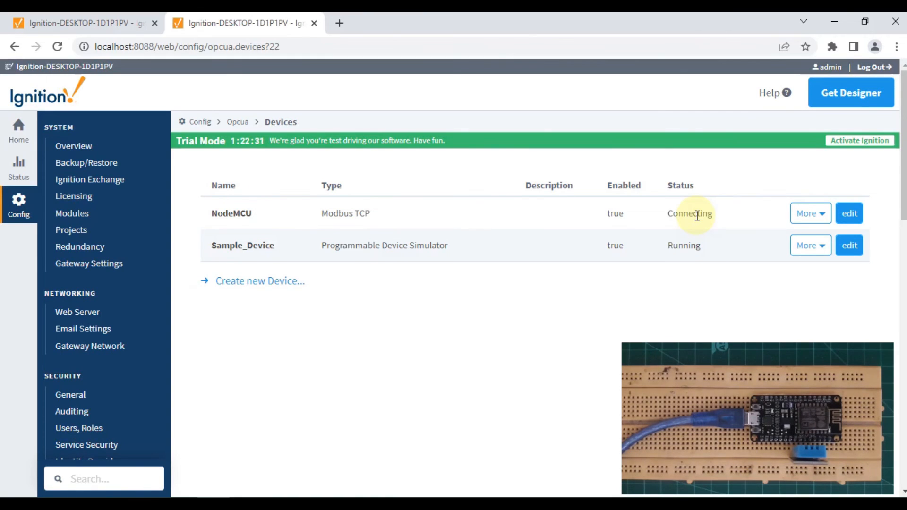
Select the NodeMCU device's Connecting status text on the Devices page.
double_click(689, 214)
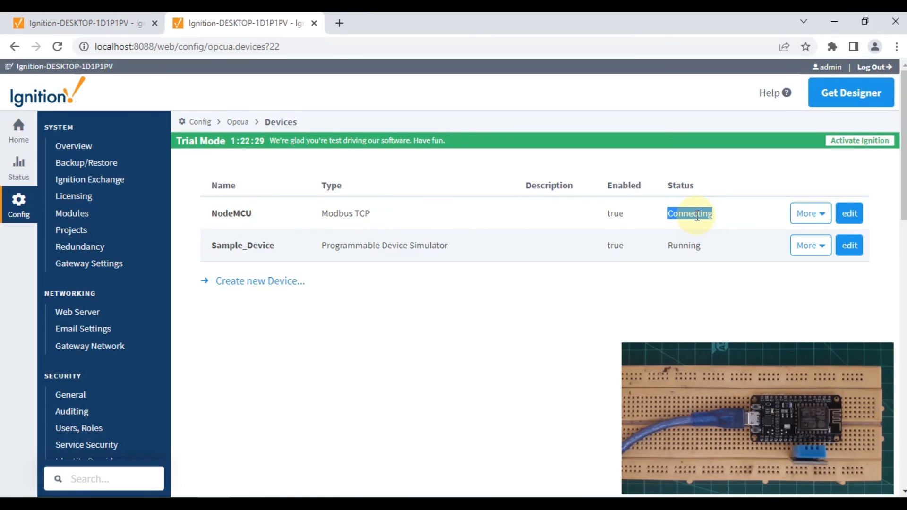